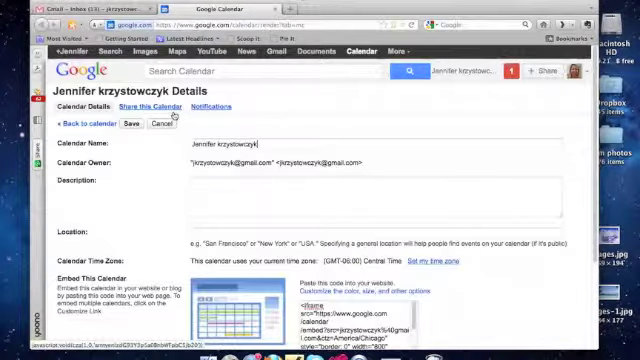
Set the embedded calendar's width to 600 in the Embeddable Calendar Helper.
{"action": "scroll", "scroll_direction": "down", "scroll_amount": 3}
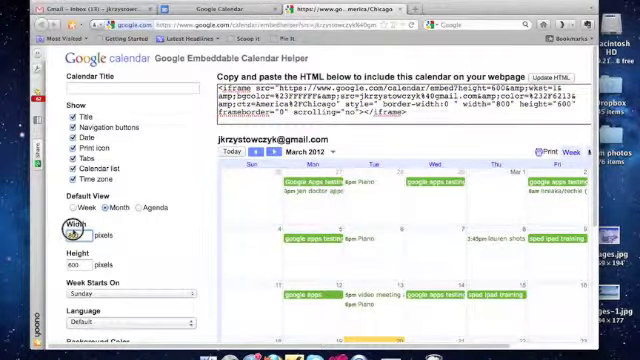
{"action": "type", "text": "600"}
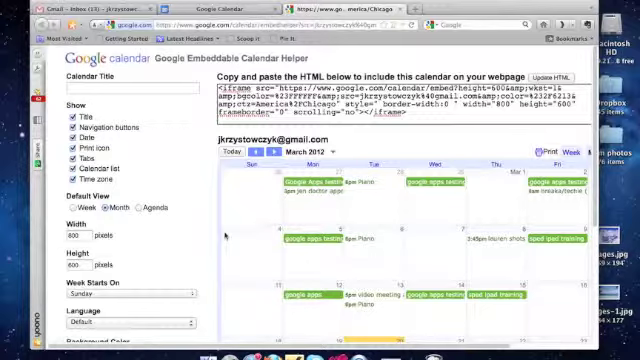
{"action": "scroll", "scroll_direction": "down", "scroll_amount": 3}
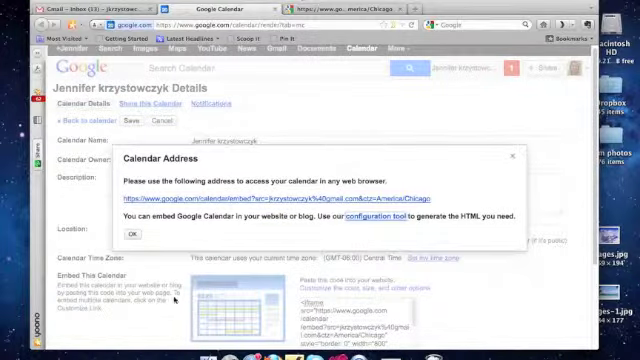
Dismiss the Calendar Address dialog with OK.
{"action": "left_click", "coordinate": [131, 232]}
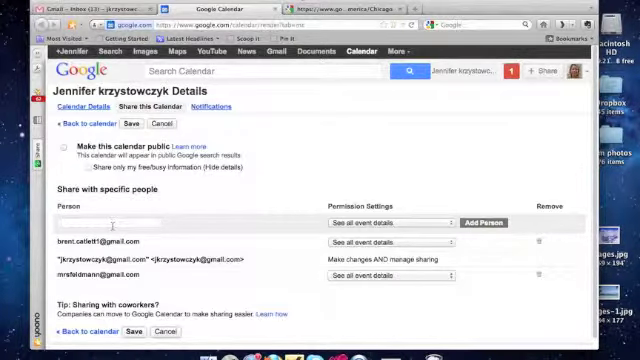
Add the person 'sim…' to the share list with 'See all event details' permission.
{"action": "type", "text": "sim"}
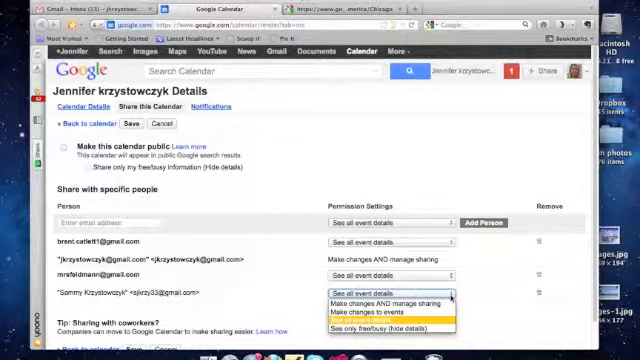
{"action": "left_click", "coordinate": [385, 292]}
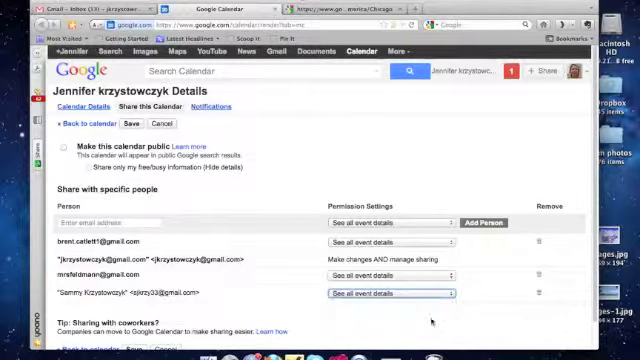